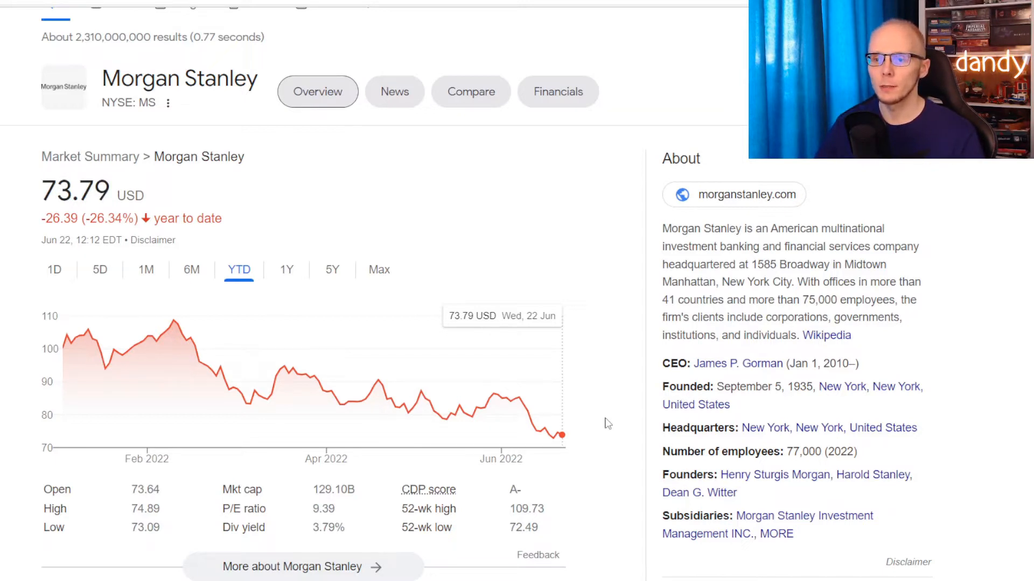
# Step: Switch Morgan Stanley's price chart to the five-year range (+68.92%)
pyautogui.click(286, 270)
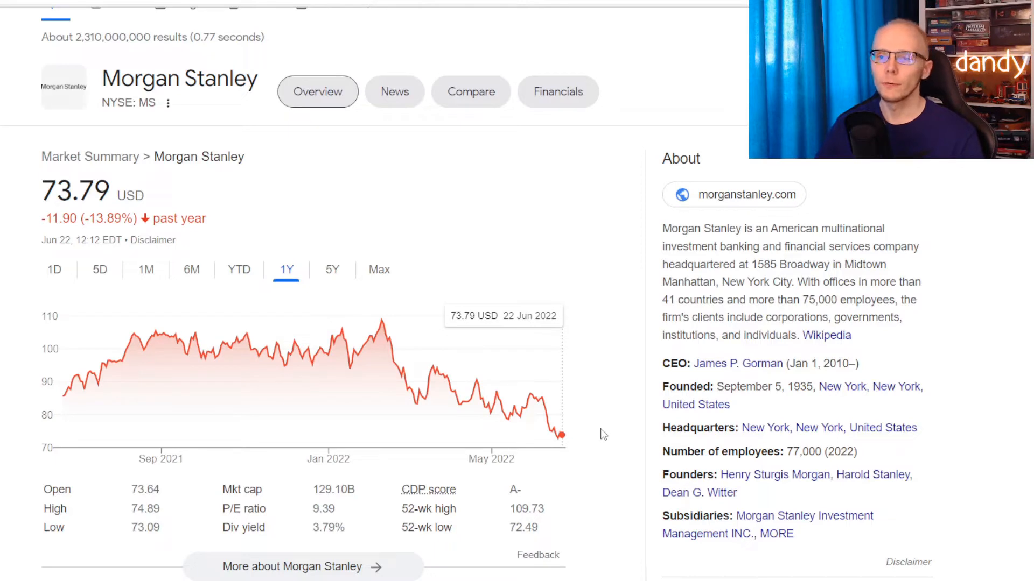
pyautogui.click(332, 270)
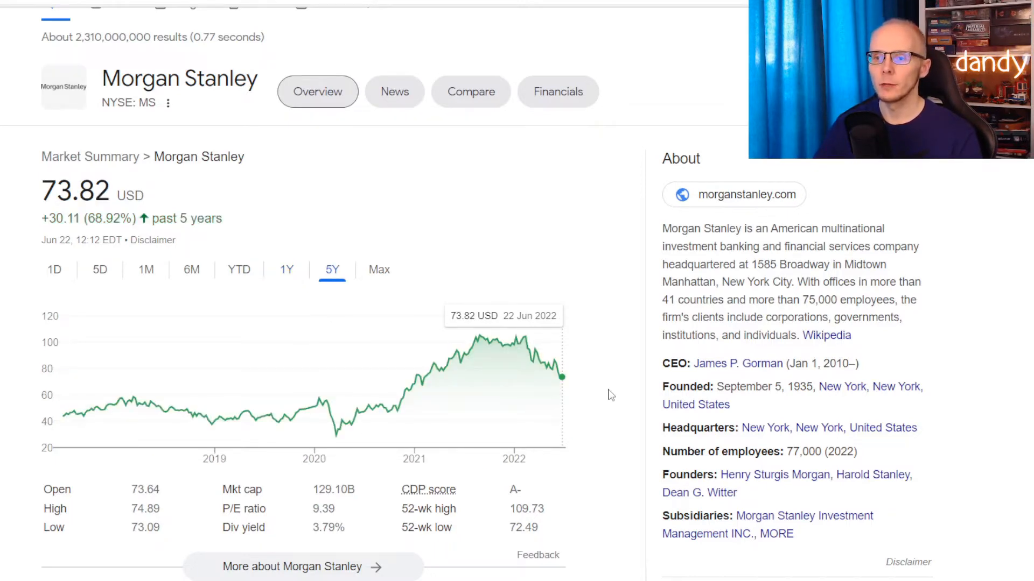
pyautogui.moveTo(58, 386)
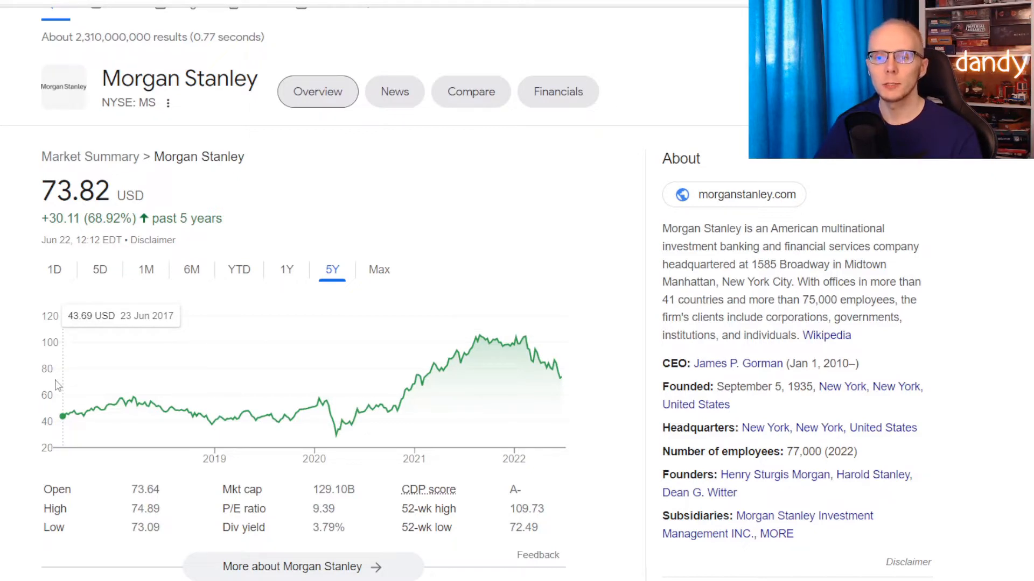
pyautogui.moveTo(465, 393)
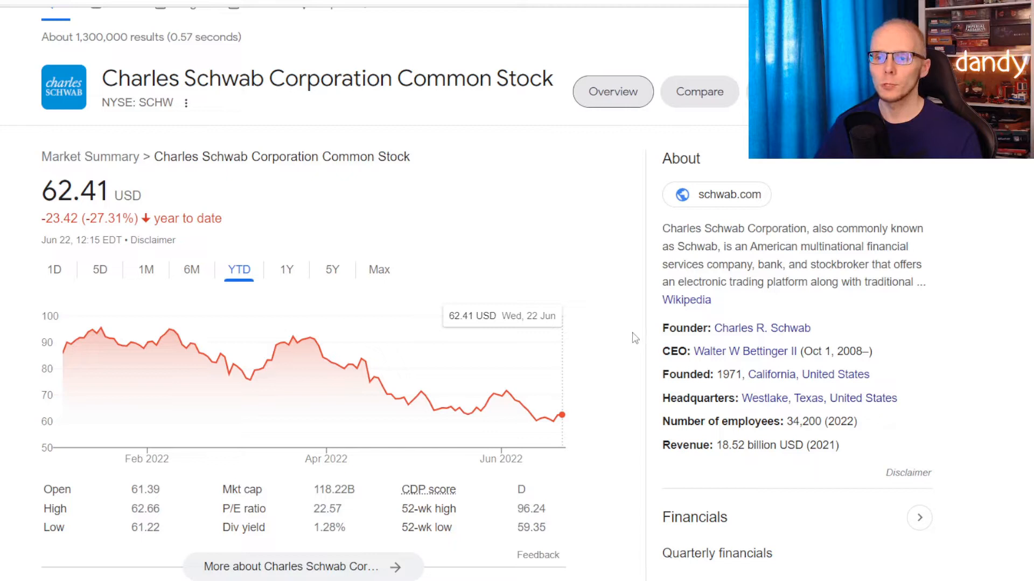
# Step: Switch Charles Schwab's price chart to the five-year range (+49.78%)
pyautogui.click(287, 269)
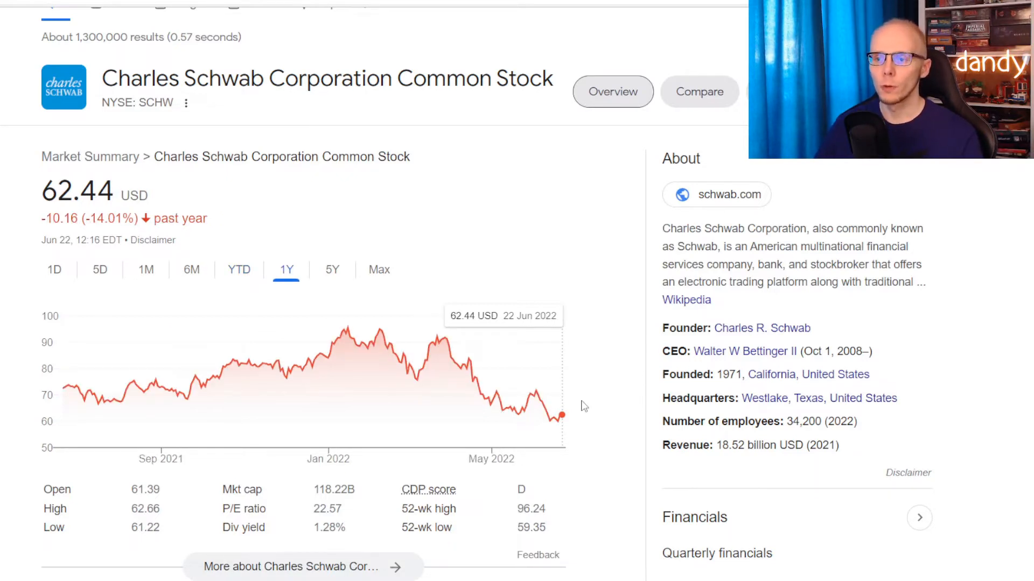
pyautogui.click(332, 269)
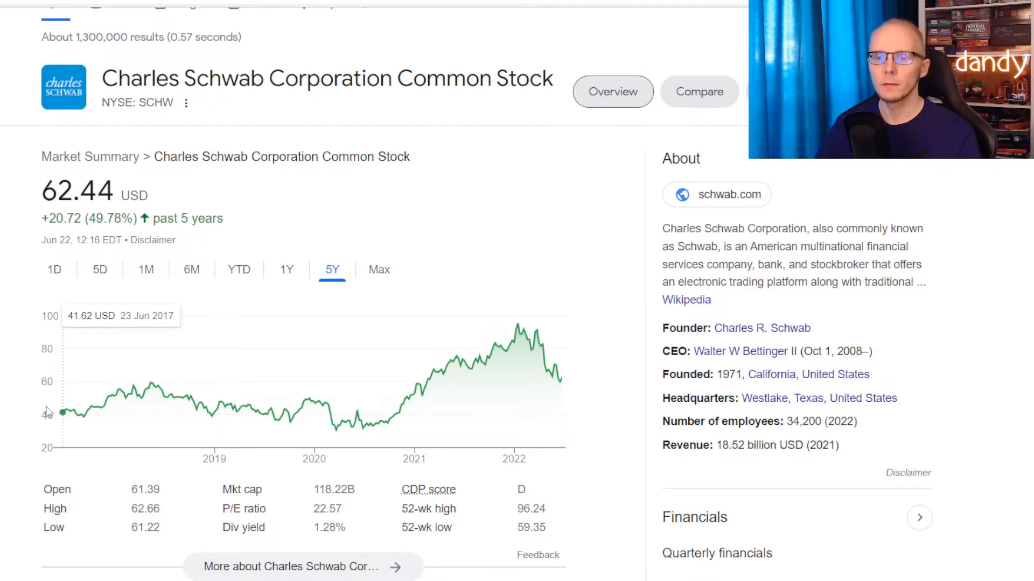
pyautogui.moveTo(593, 409)
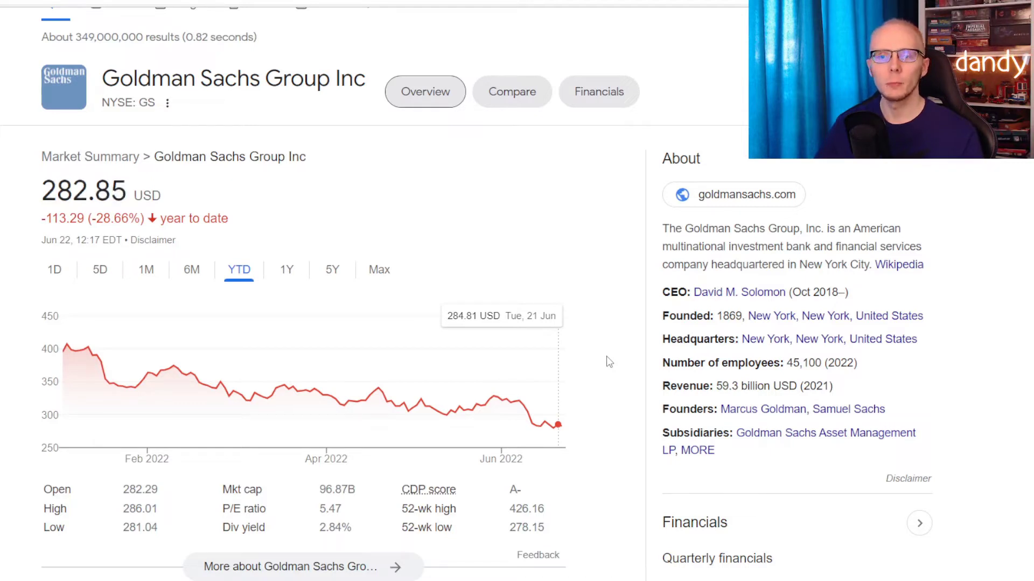
# Step: Switch Goldman Sachs' price chart to the five-year range (+29.86%)
pyautogui.click(285, 270)
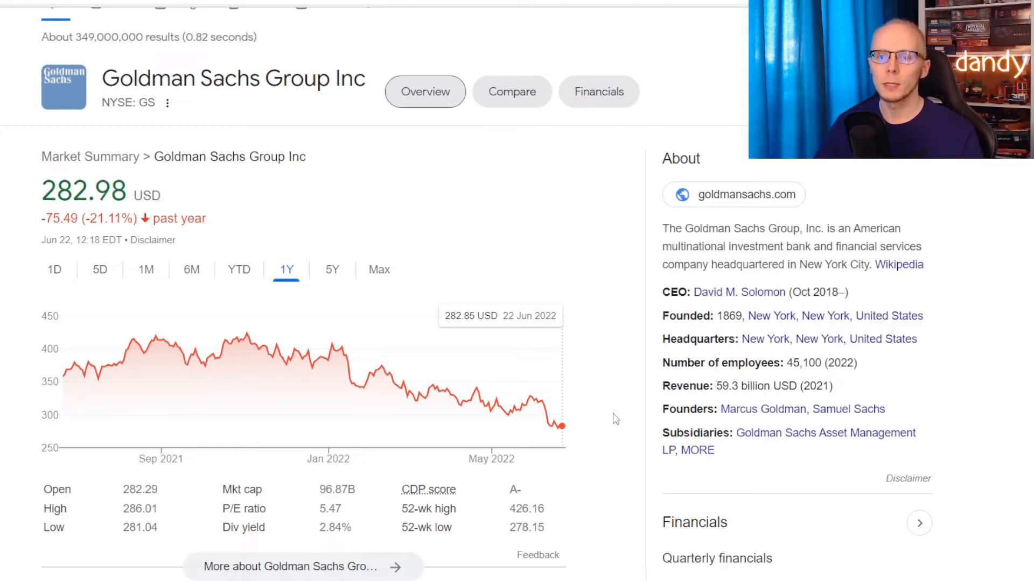
pyautogui.click(332, 270)
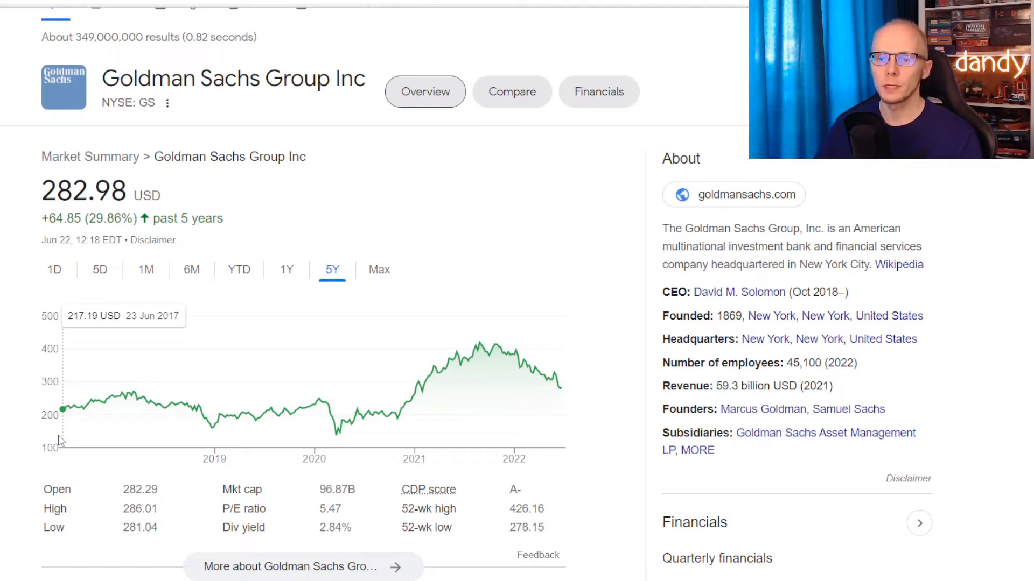
pyautogui.moveTo(543, 419)
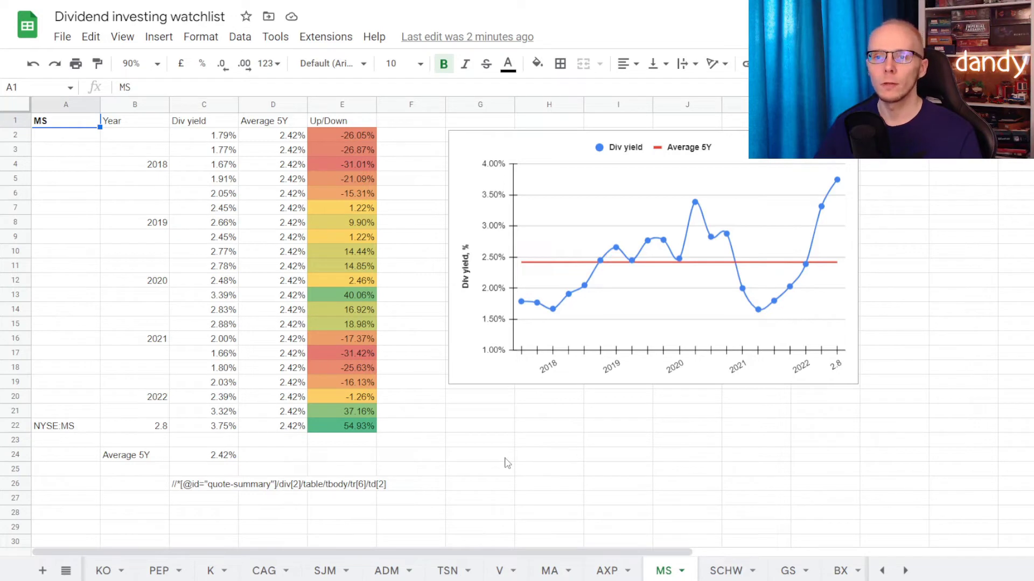
# Step: Review MS's Average 5Y and Up/Down formulas, confirming 3.75% yield is 54.93% above the 2.42% average
pyautogui.click(204, 455)
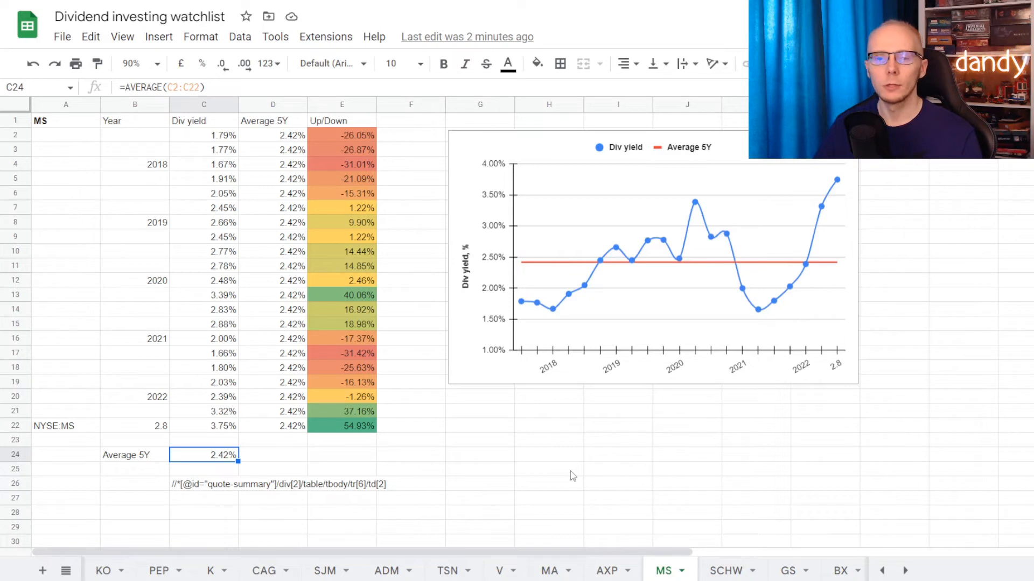
pyautogui.click(342, 296)
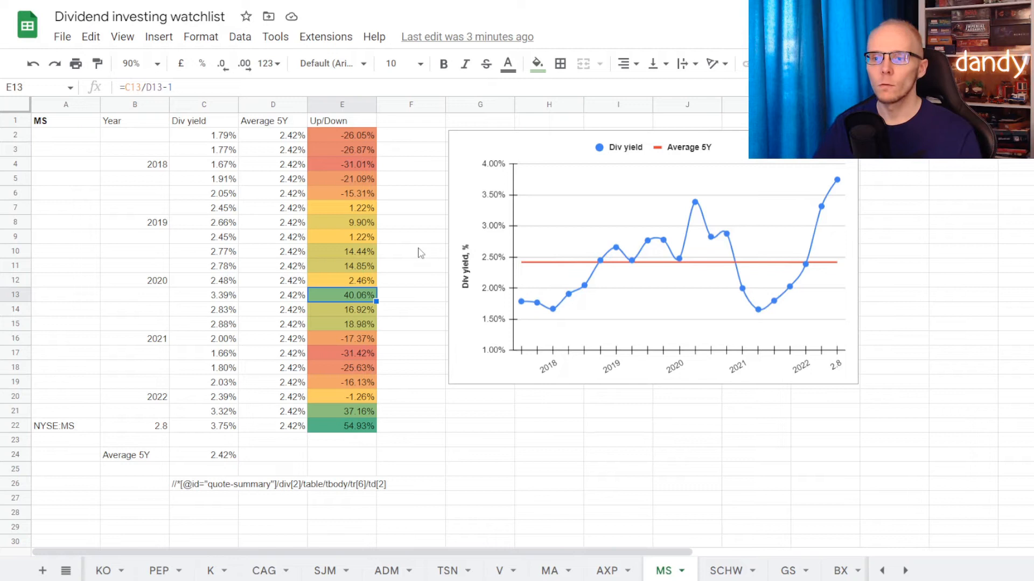
pyautogui.click(341, 353)
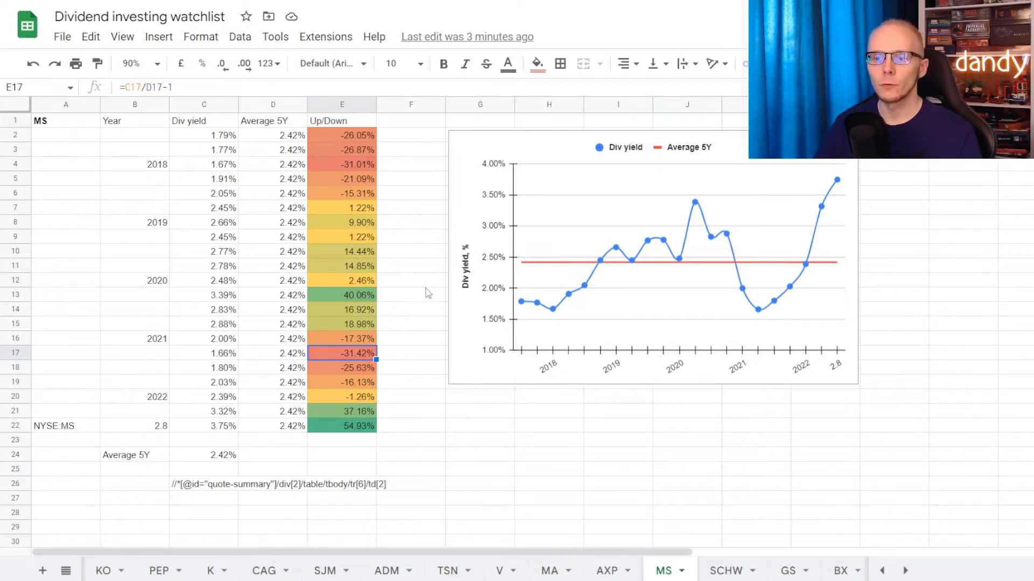
pyautogui.click(341, 426)
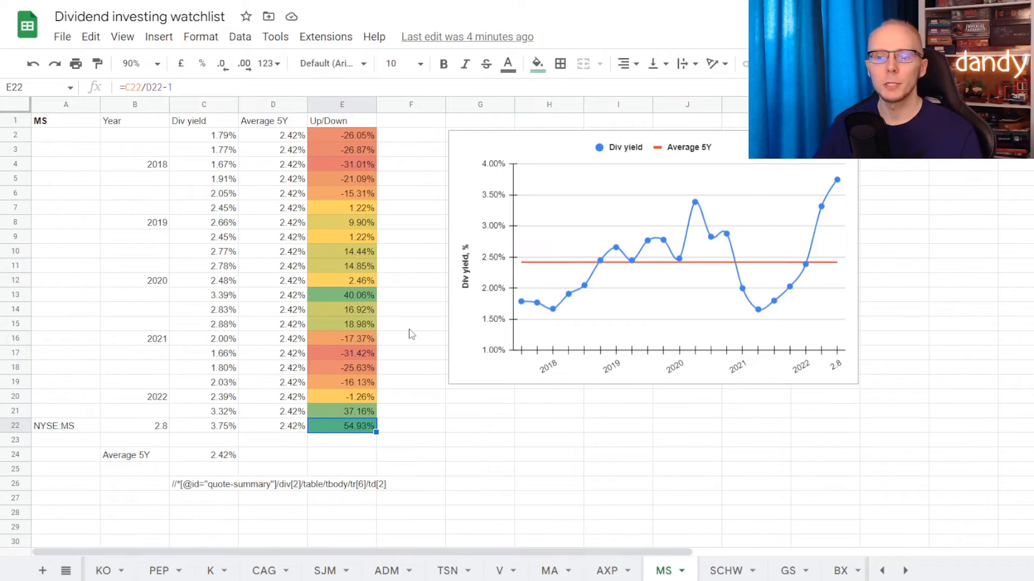
pyautogui.click(725, 570)
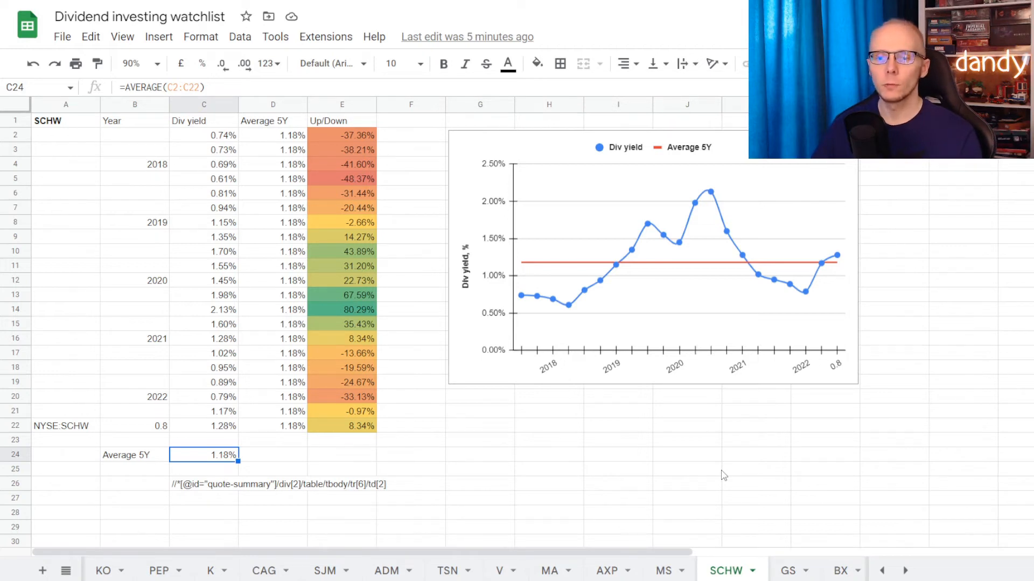
# Step: Review SCHW's Up/Down values: 48.37% below, 80.29% above, and latest 8.34% above average
pyautogui.click(342, 179)
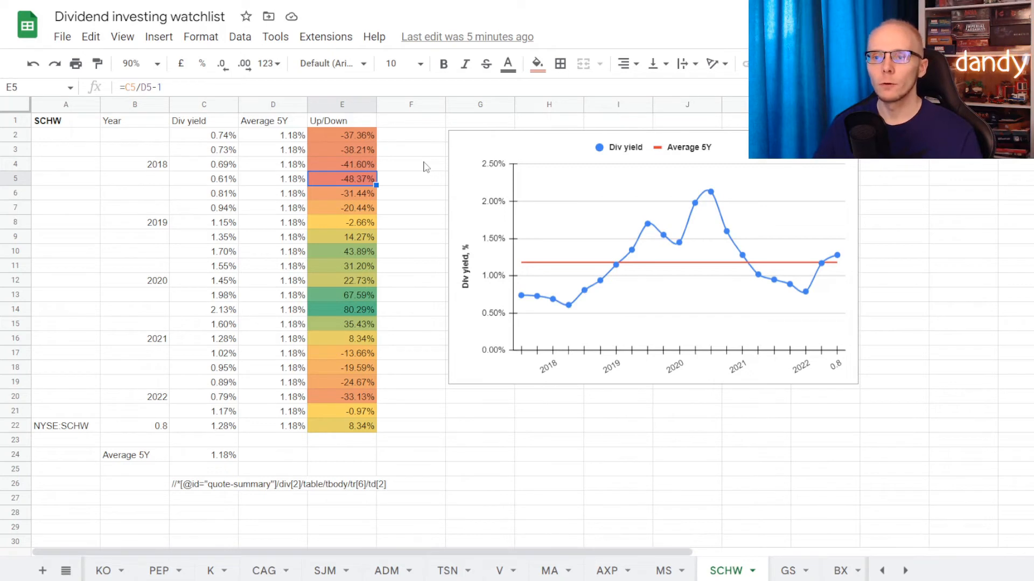
pyautogui.click(341, 310)
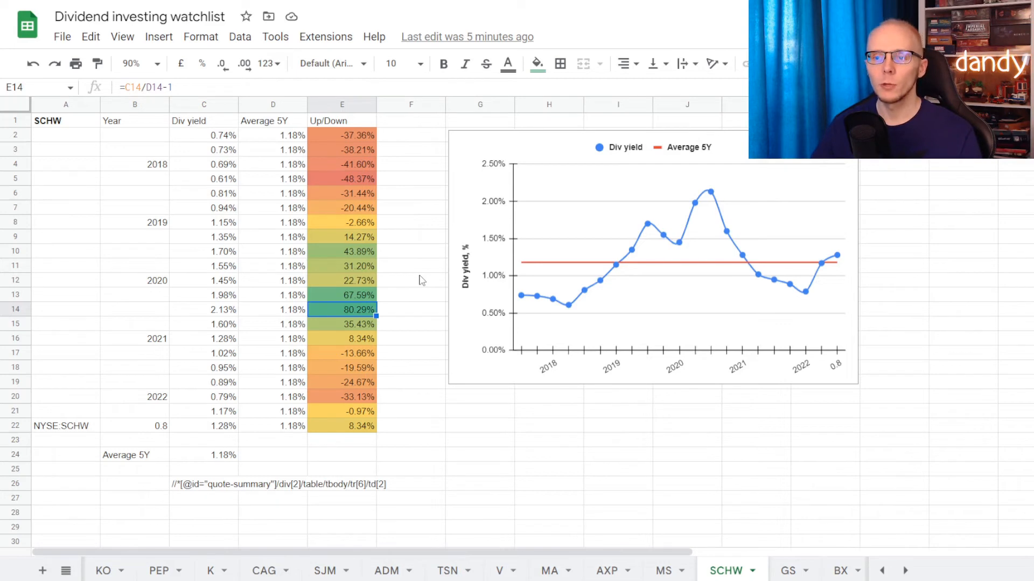
pyautogui.click(341, 426)
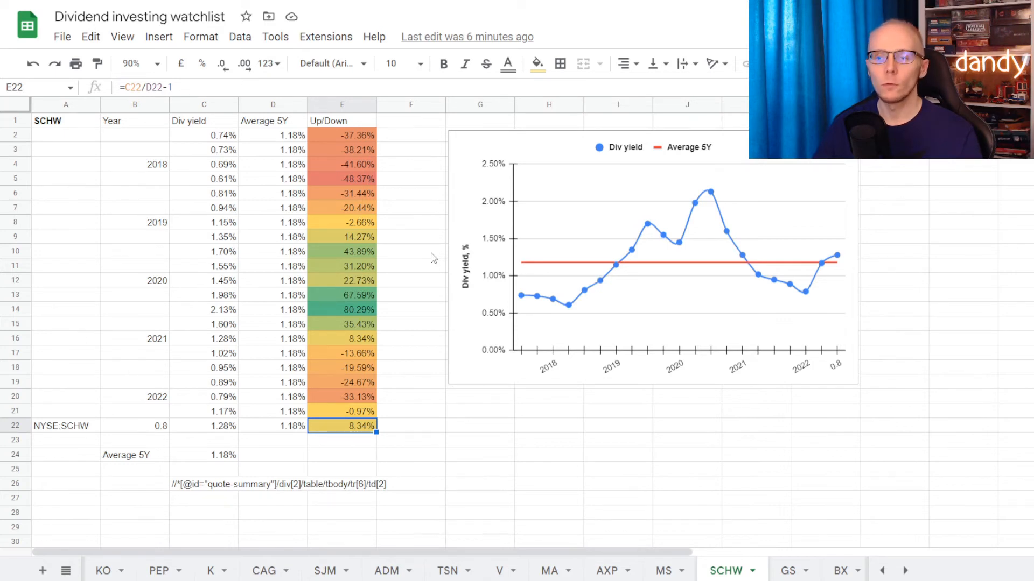
pyautogui.click(790, 569)
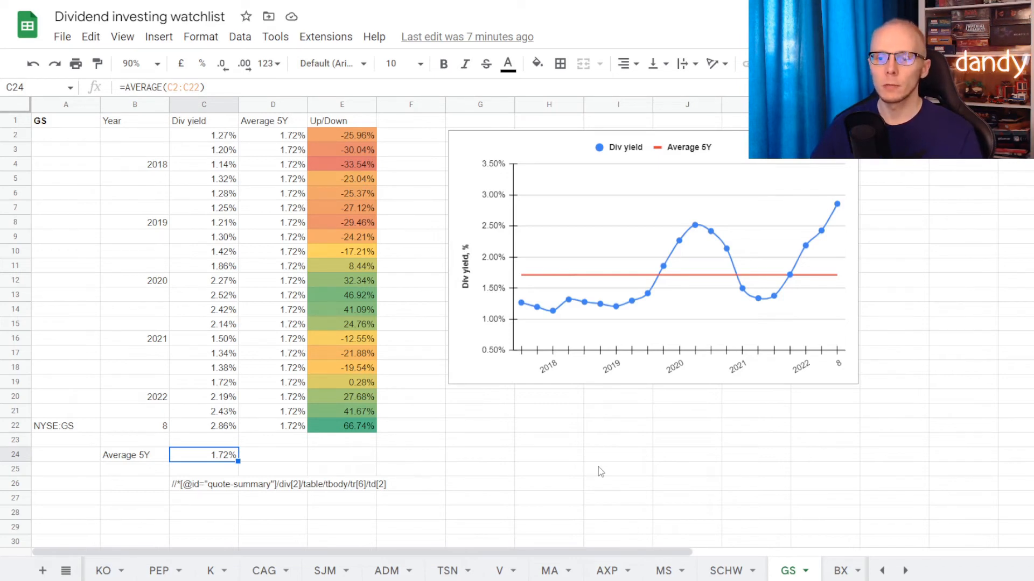
# Step: Review GS's Up/Down values: 33.54% below, 46.92% above, and latest 66.74% above average
pyautogui.click(343, 165)
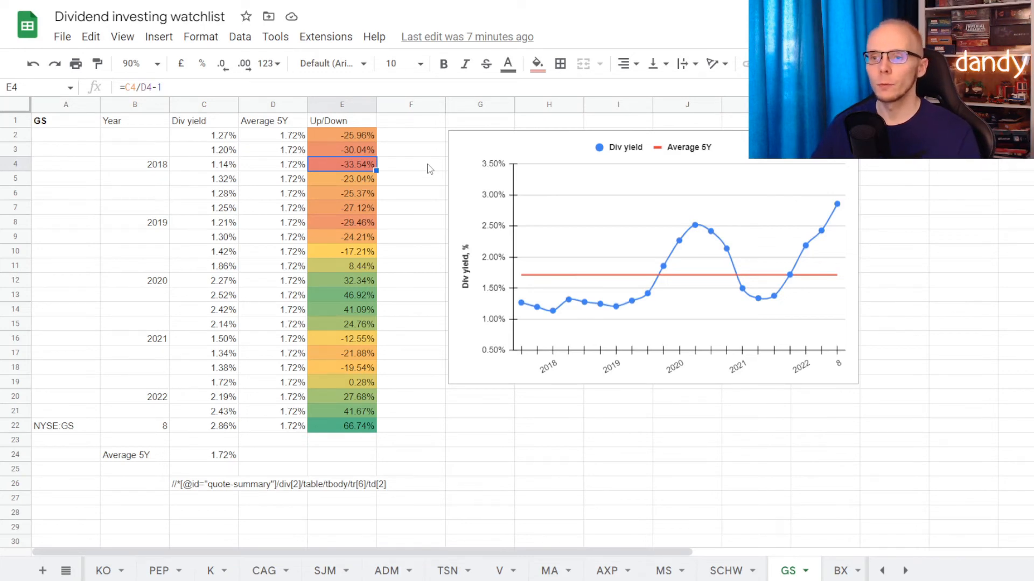
pyautogui.click(341, 295)
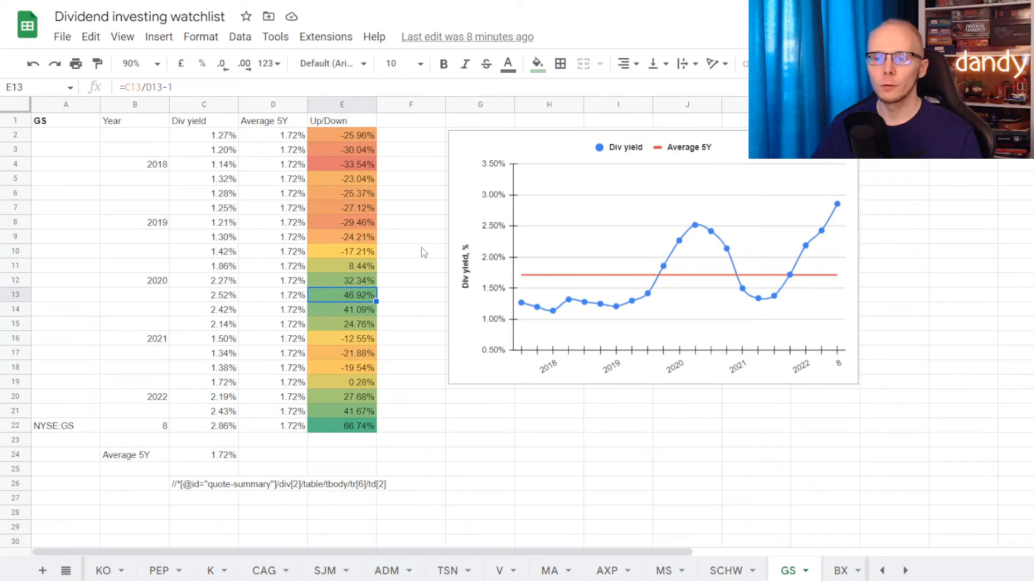
pyautogui.click(343, 426)
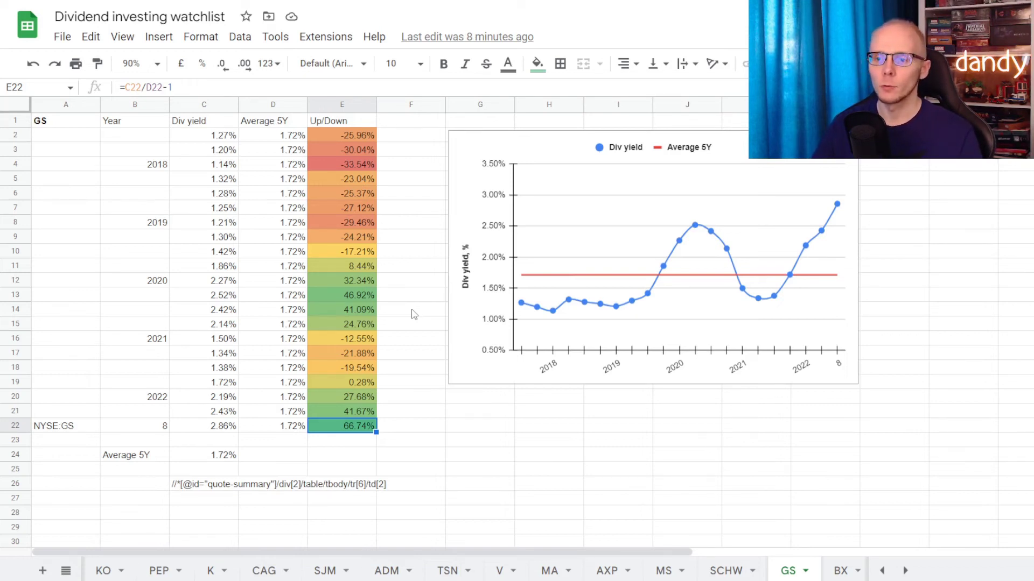
pyautogui.moveTo(524, 490)
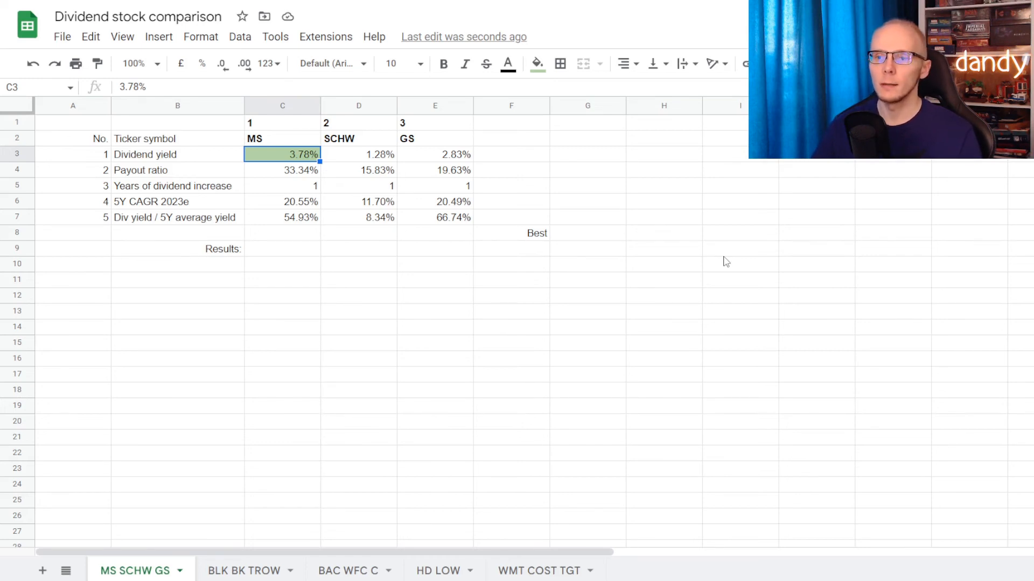
# Step: Highlight SCHW's lower payout ratio and MS's higher 5Y CAGR green as metric winners
pyautogui.click(359, 170)
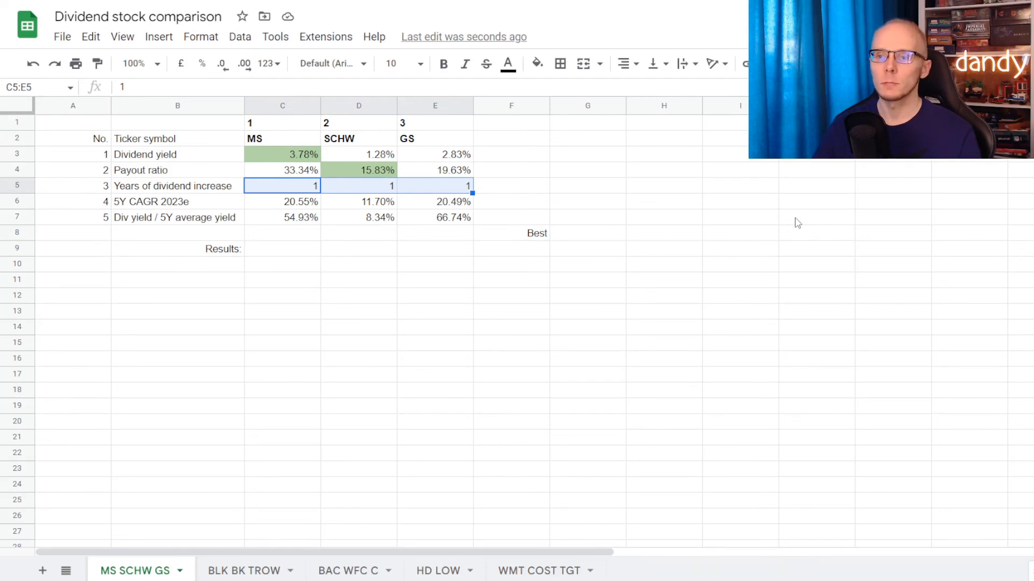
pyautogui.click(282, 201)
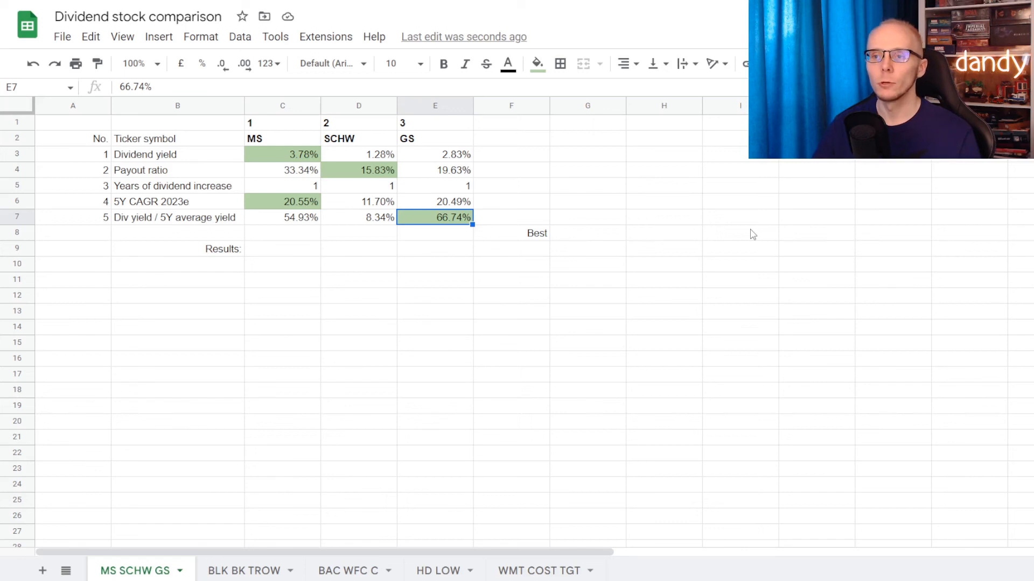
pyautogui.click(178, 248)
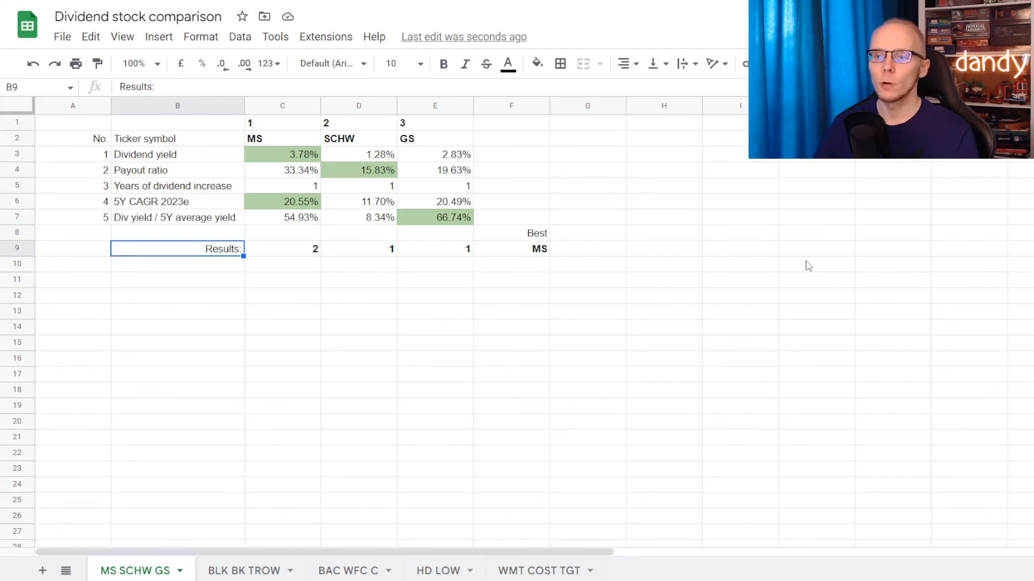
# Step: Check the Results row verdict showing 2, 1, 1 wins with MS named Best
pyautogui.click(511, 248)
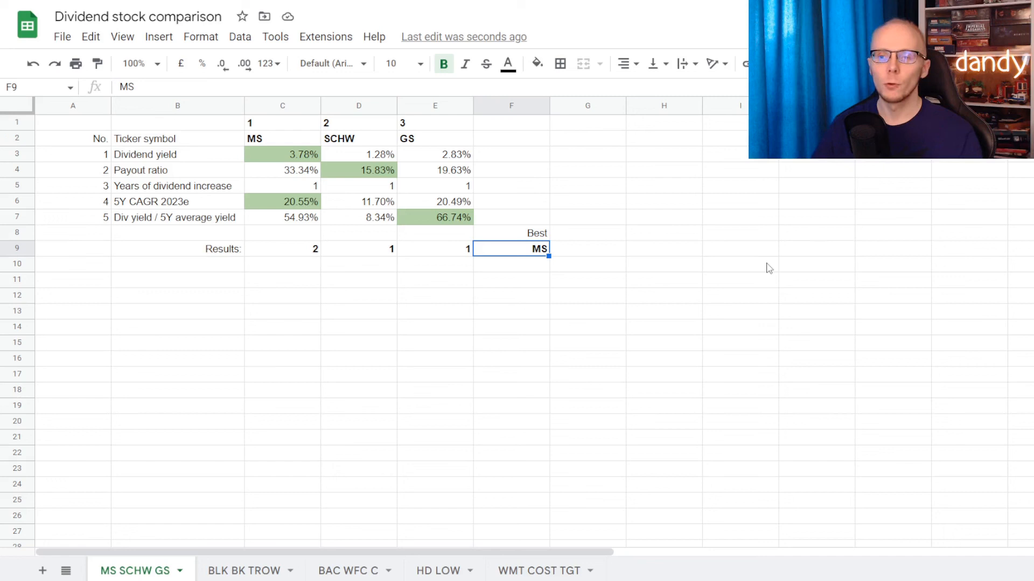